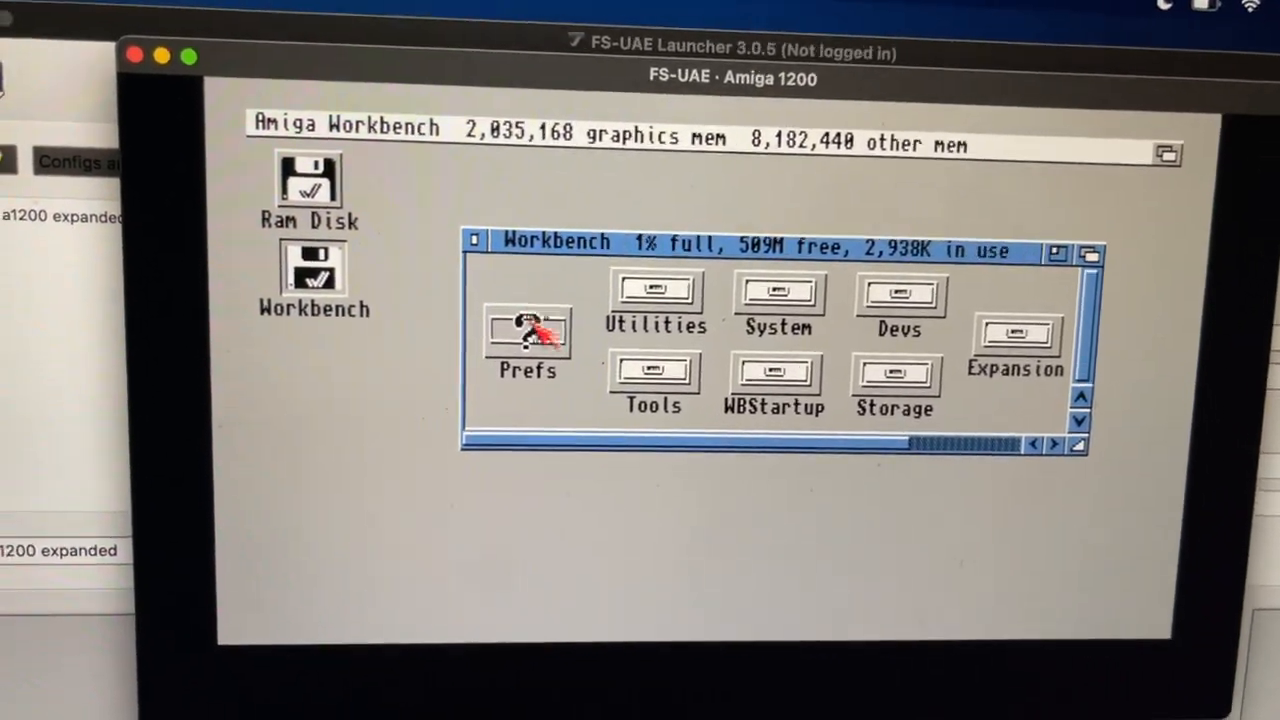
- Open the Prefs drawer and launch ScreenMode, showing the NTSC display modes
double_click(527, 335)
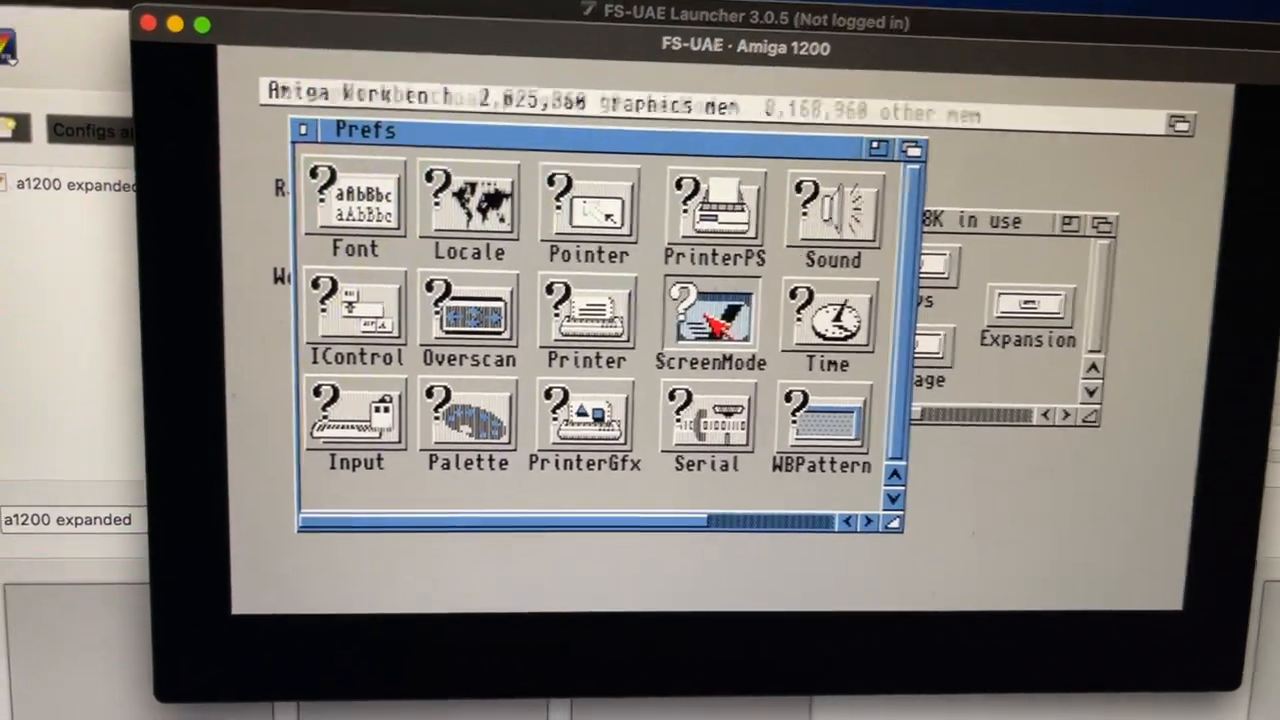
double_click(711, 315)
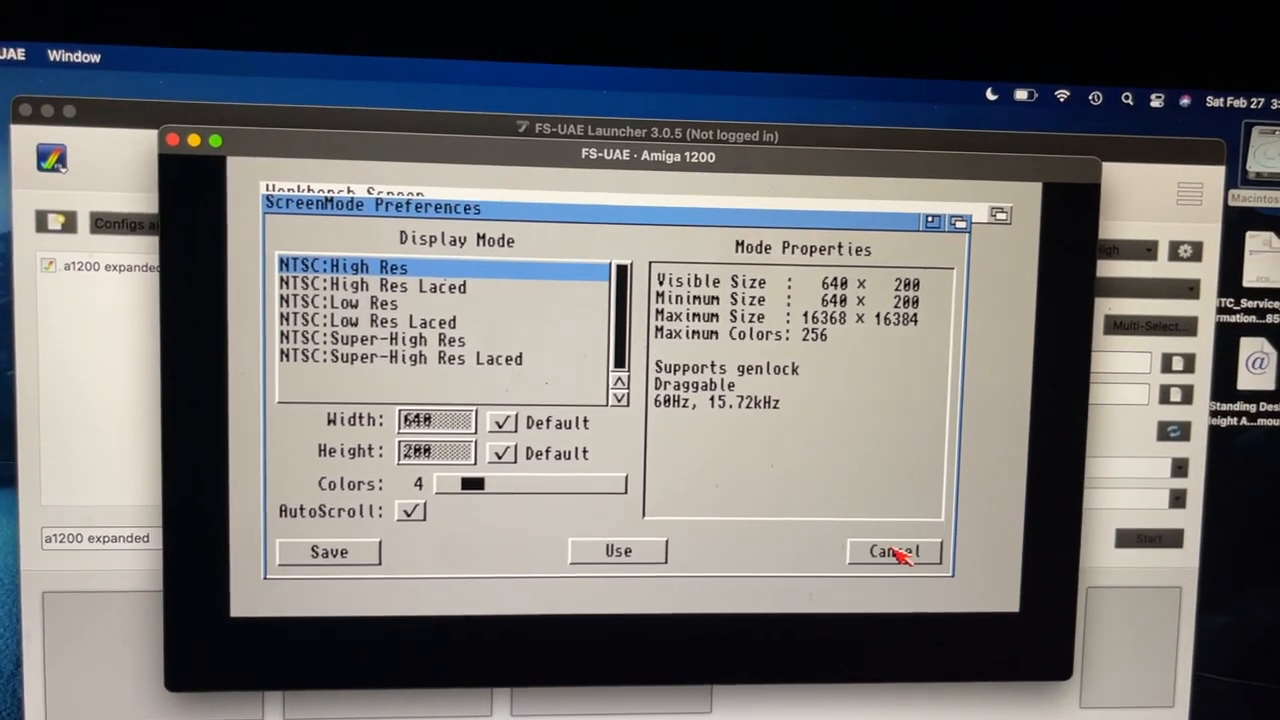
- Cancel ScreenMode Preferences without applying changes, back to the Prefs drawer
click(893, 551)
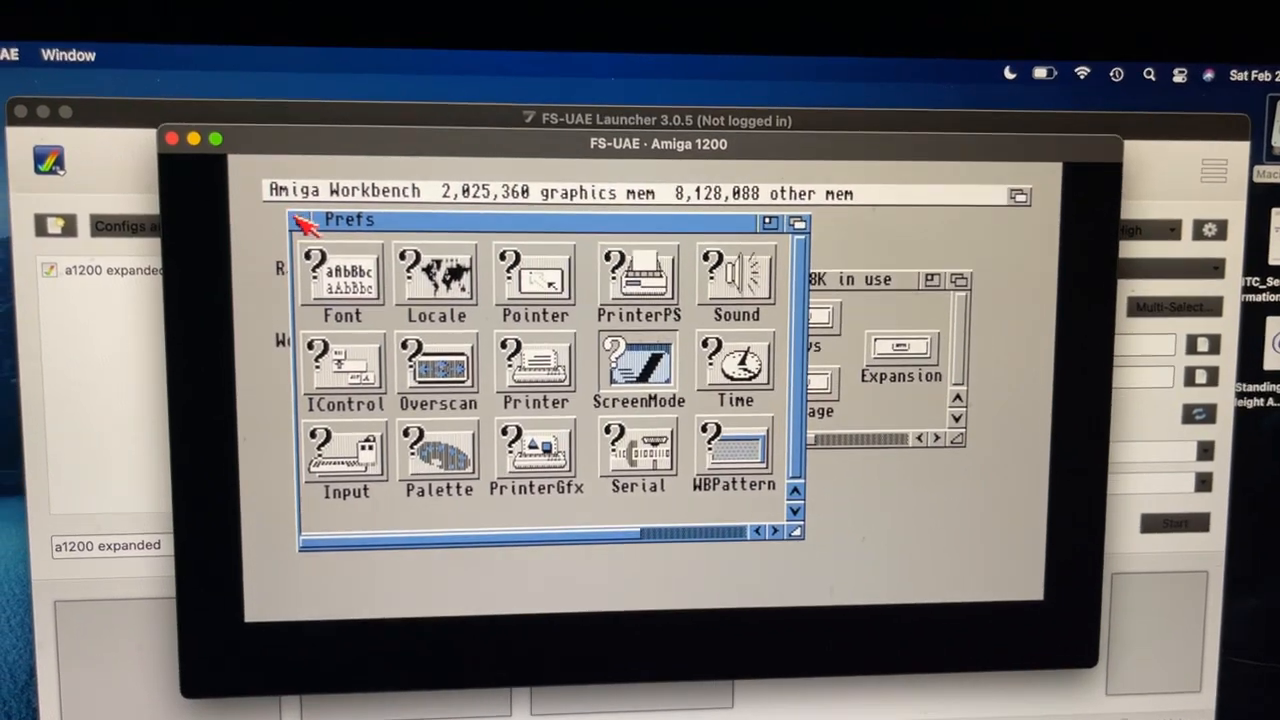
- Close the Prefs drawer window
click(303, 221)
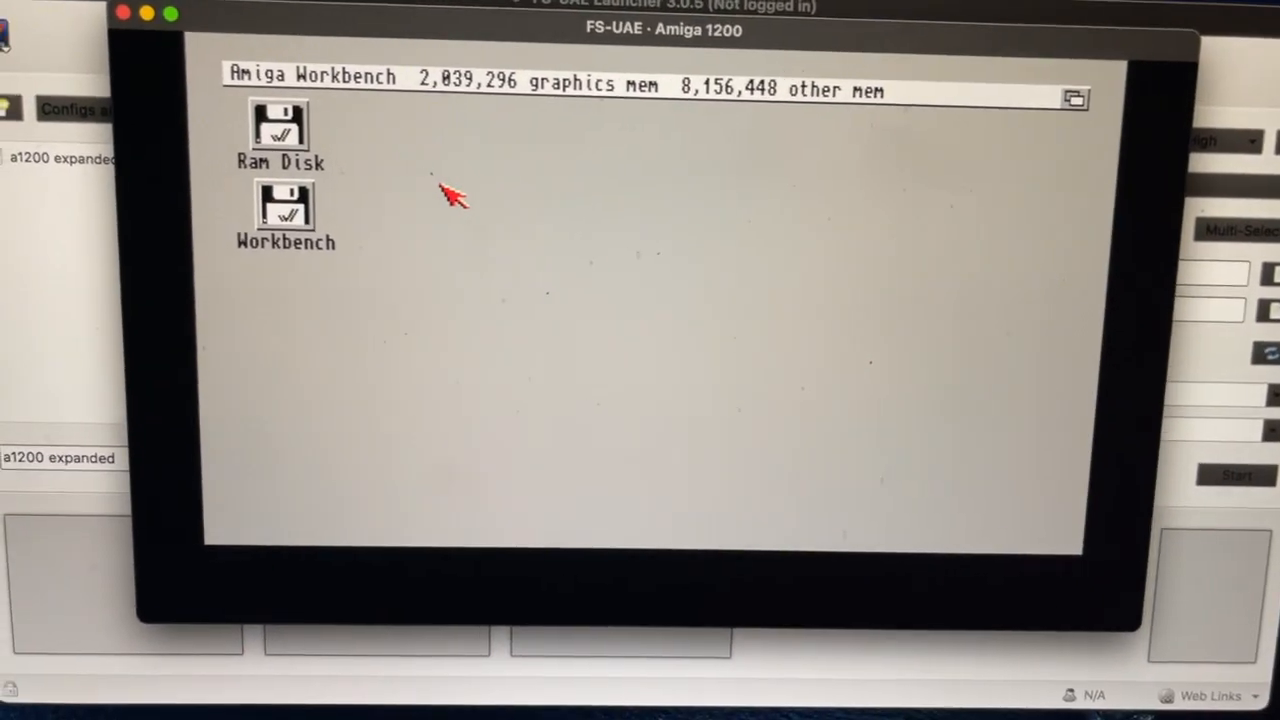
- Open the Workbench disk window and the drawer inside it
double_click(285, 210)
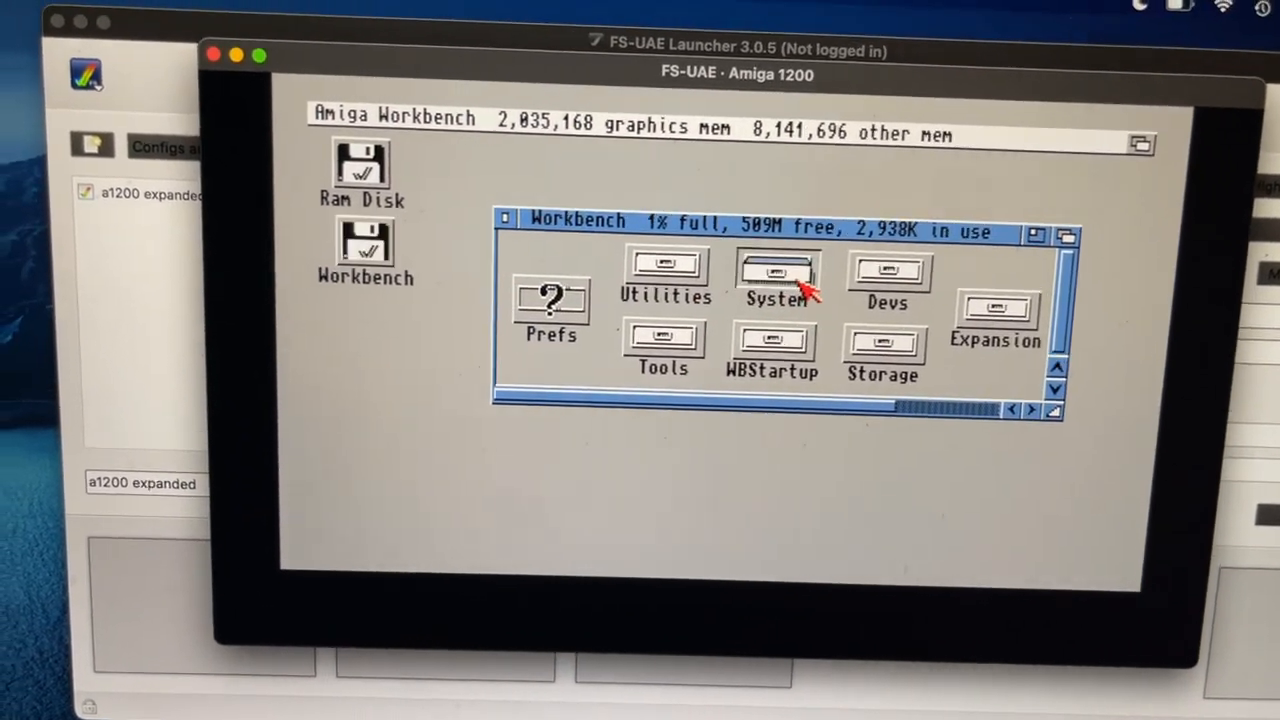
double_click(777, 270)
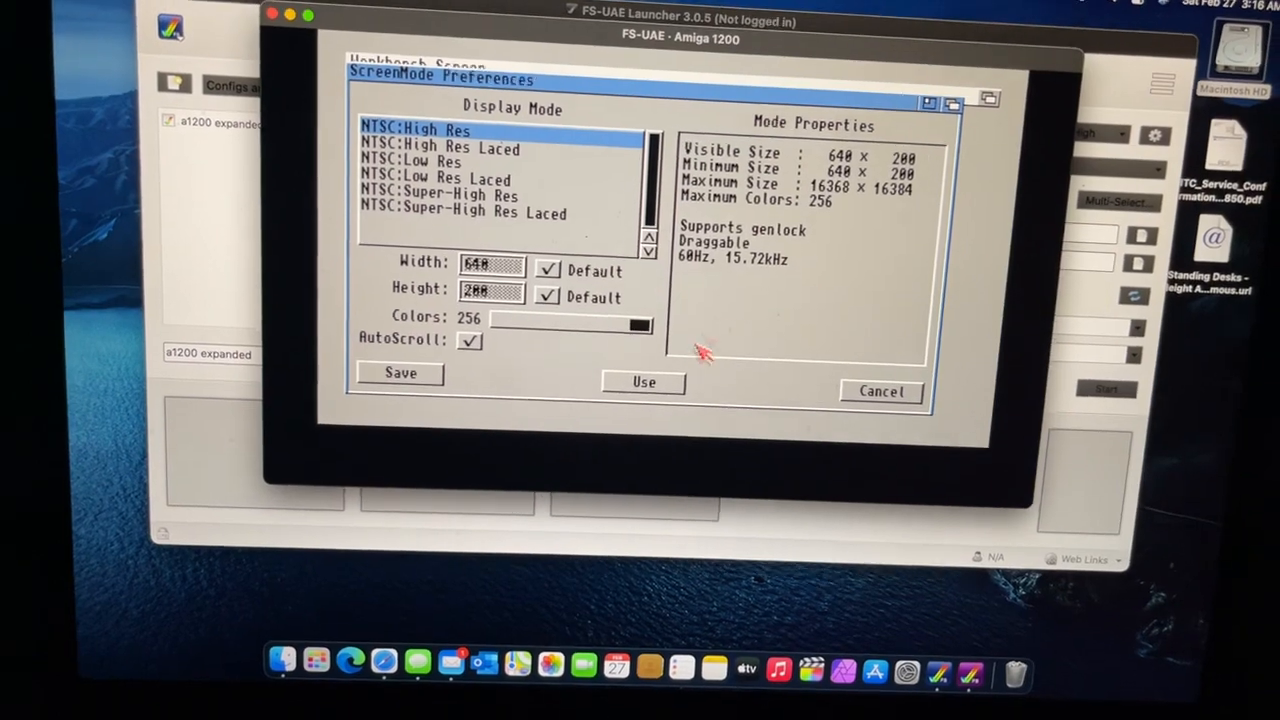
- Cancel ScreenMode Preferences, returning to the Workbench disk window
click(643, 383)
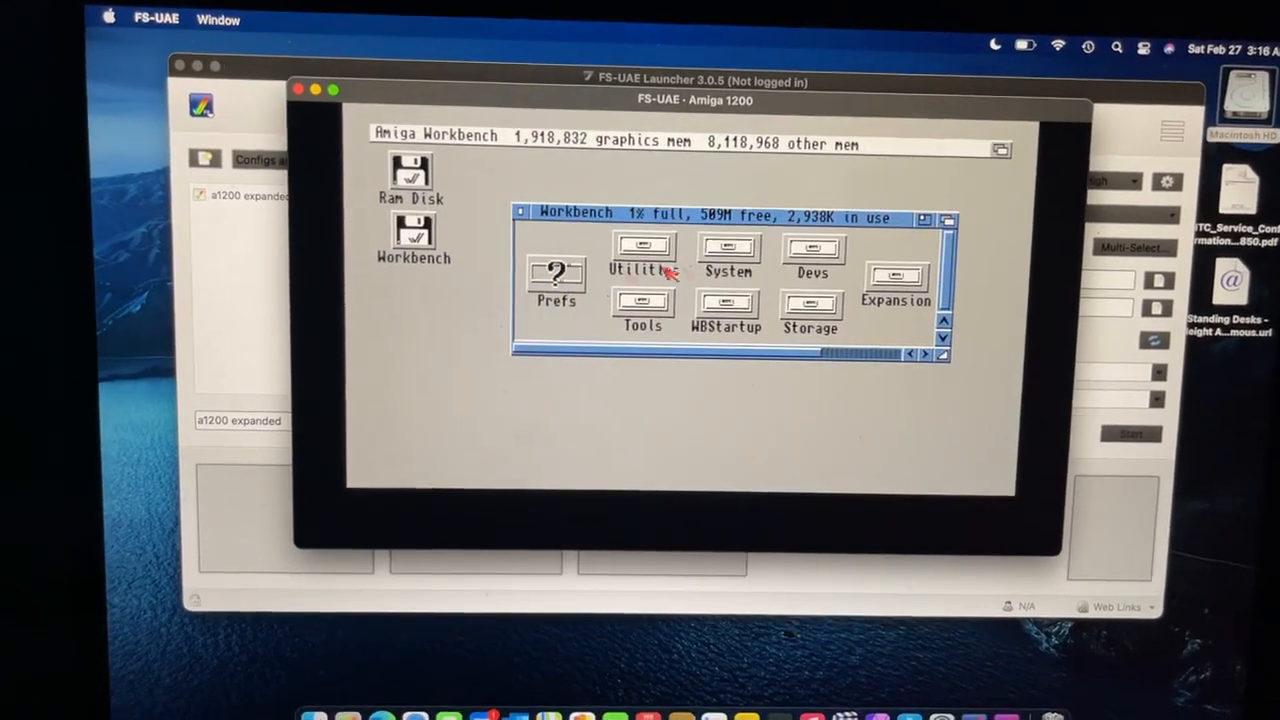
double_click(810, 250)
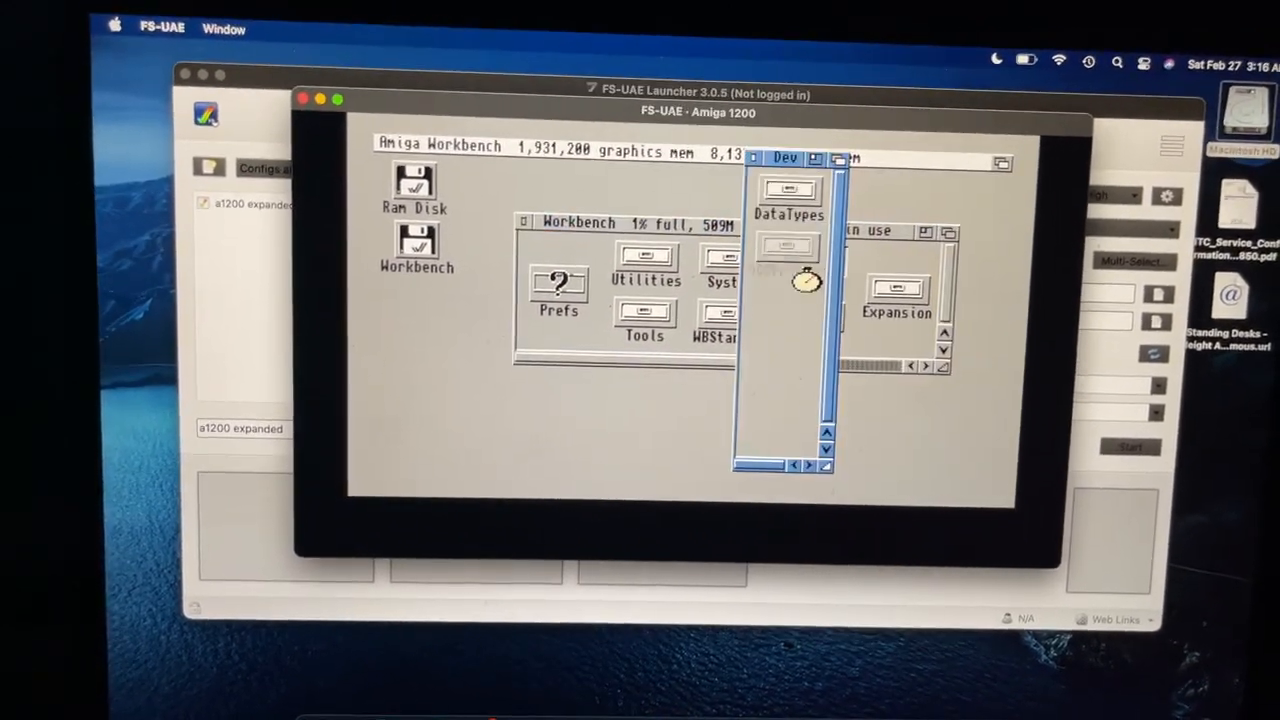
double_click(713, 315)
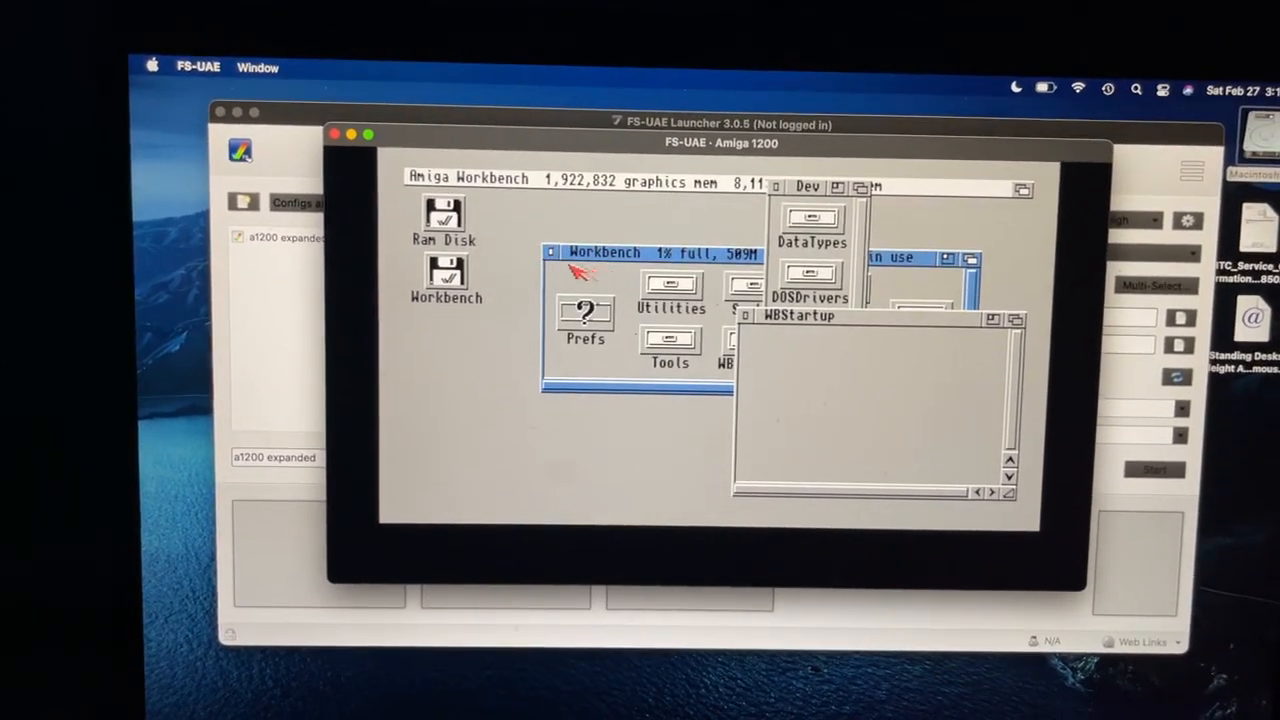
double_click(585, 320)
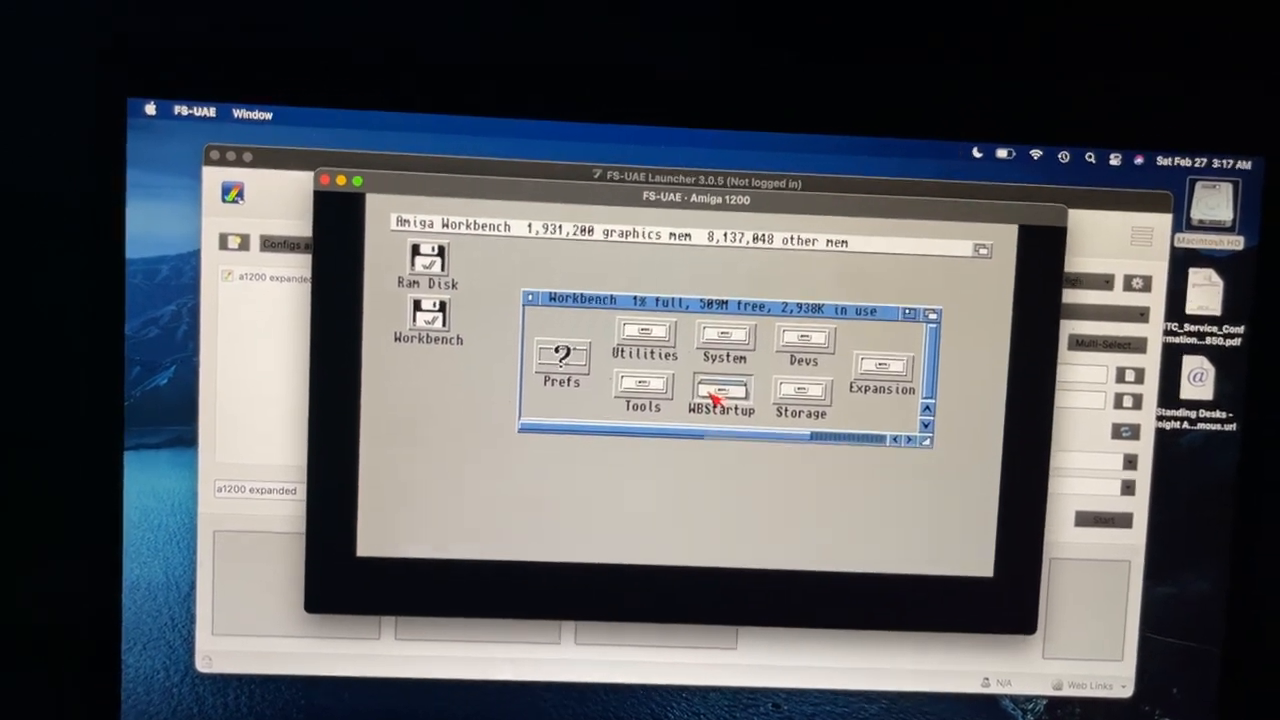
- Browse the WBStartup and DOSDrivers drawers on the Workbench disk, then launch an AmigaShell
double_click(720, 395)
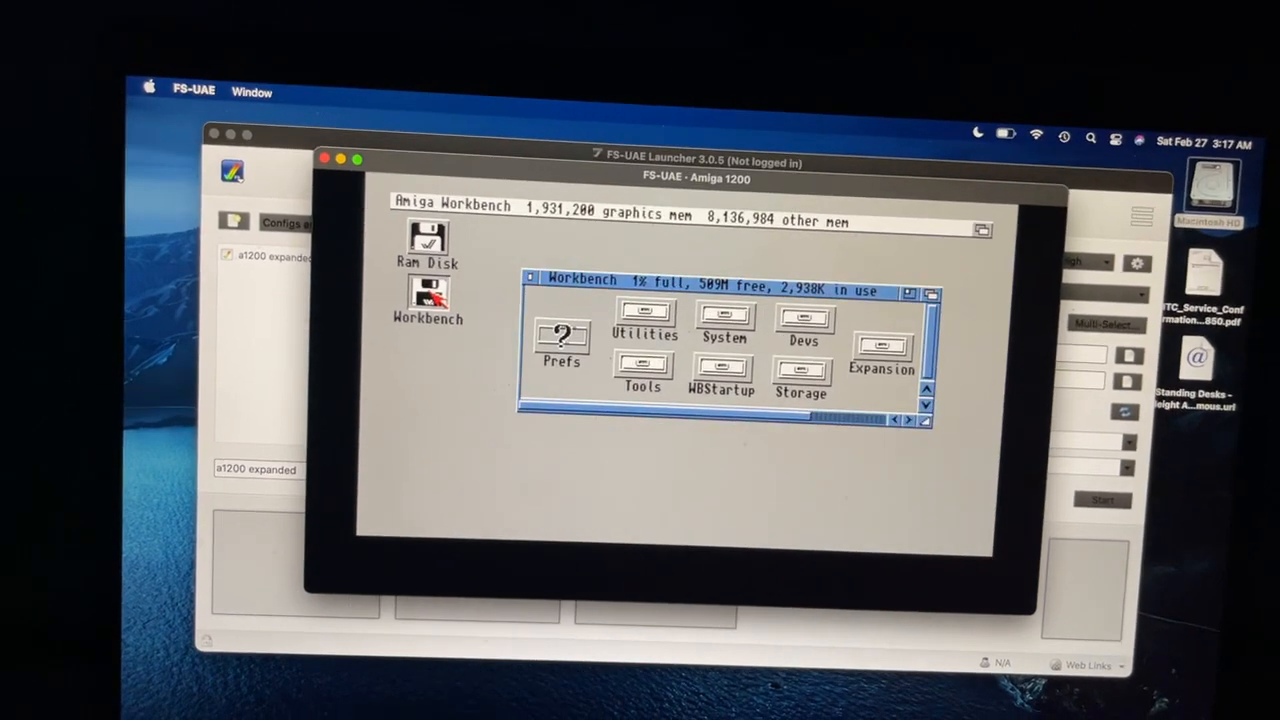
double_click(644, 315)
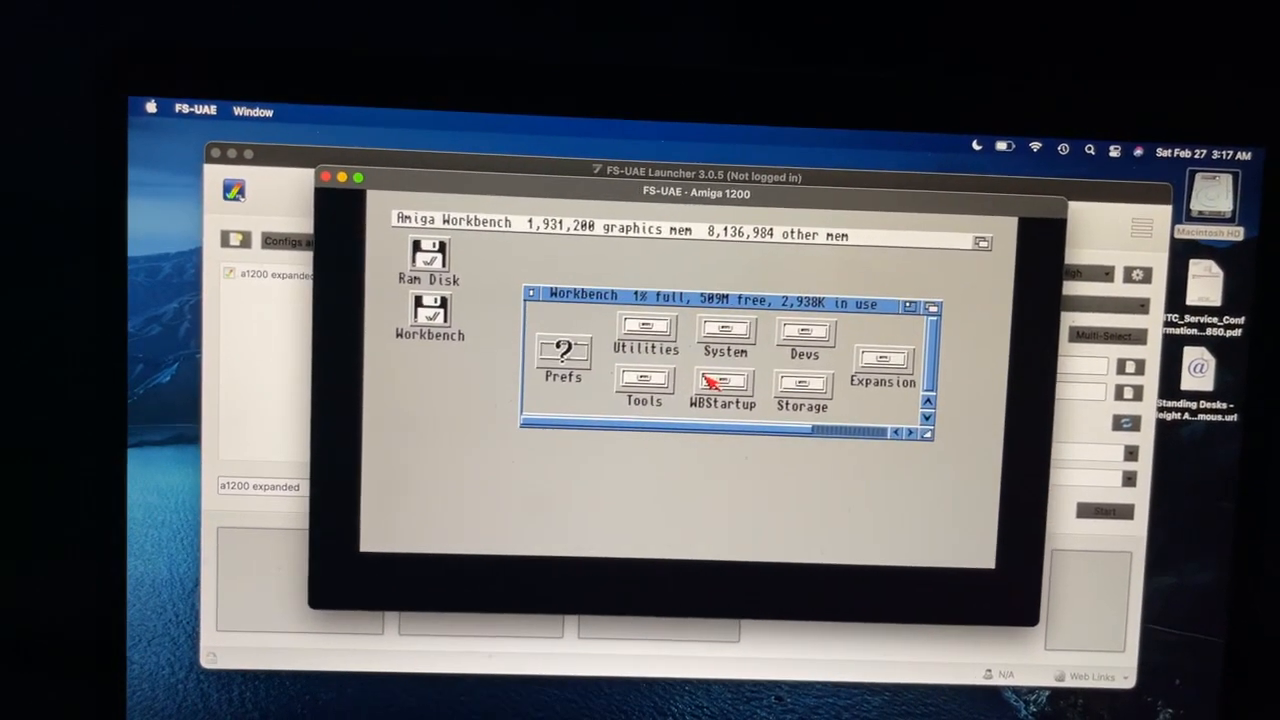
double_click(644, 385)
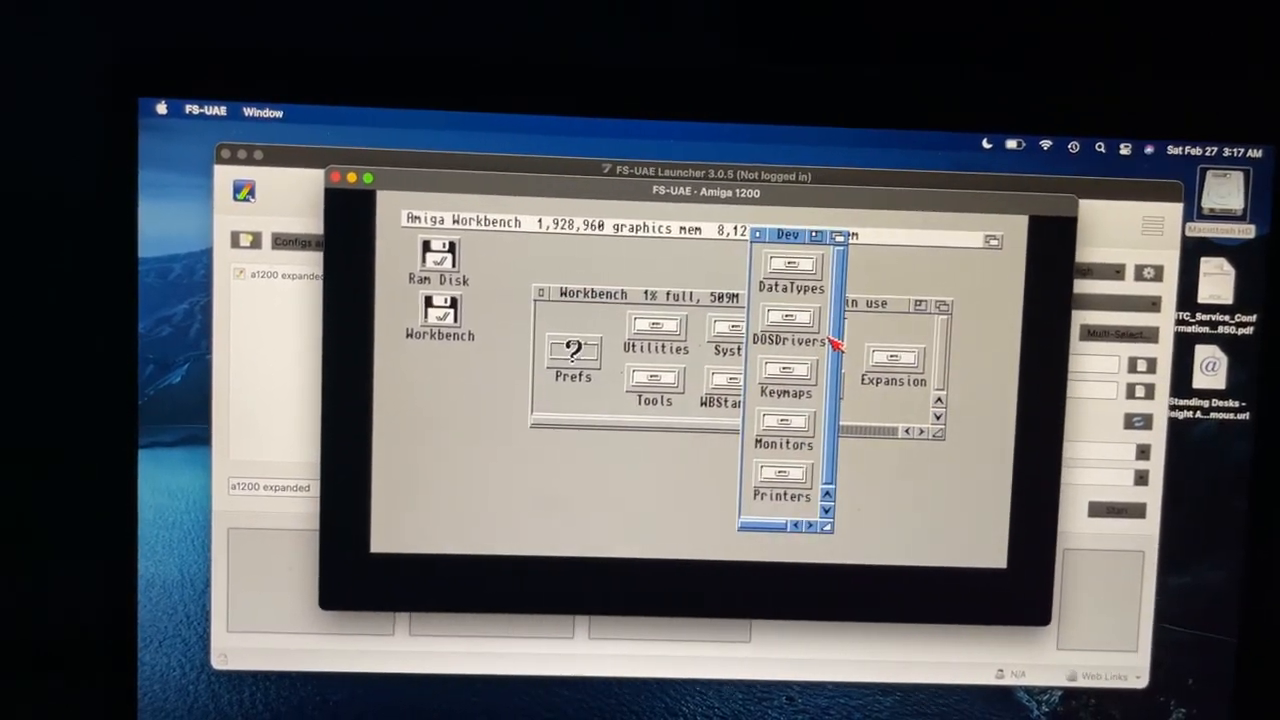
double_click(791, 320)
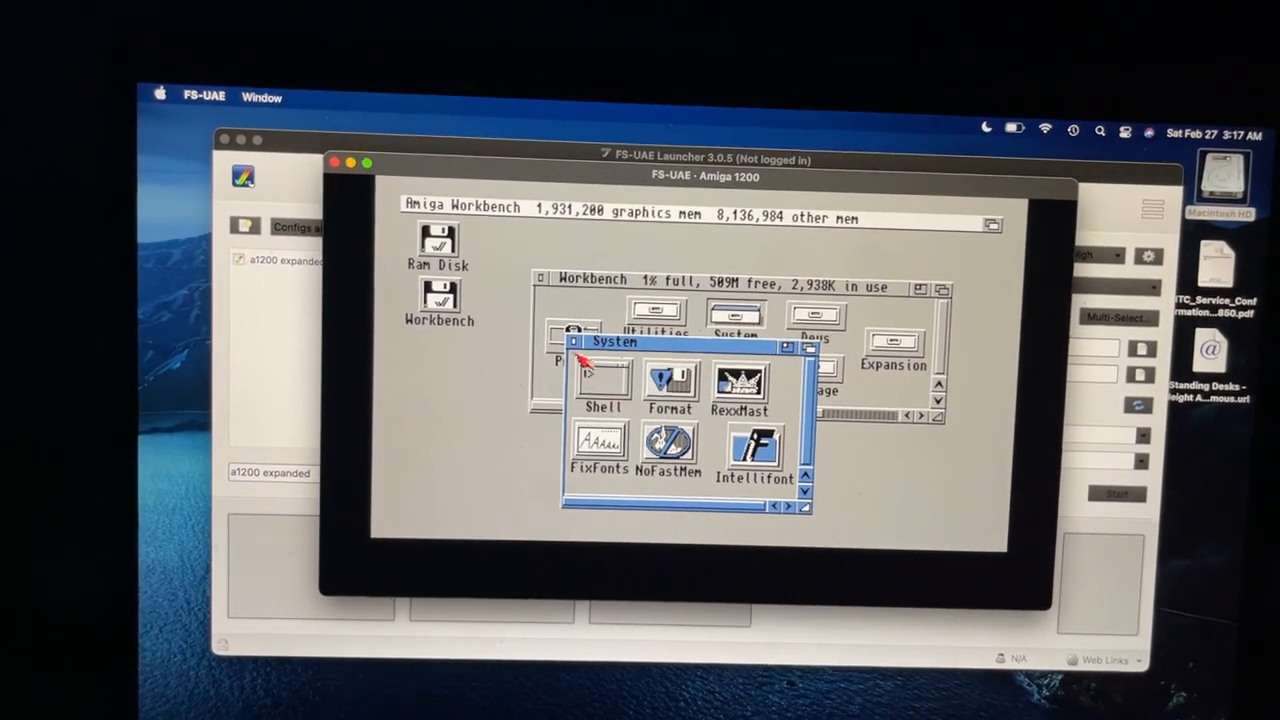
double_click(601, 380)
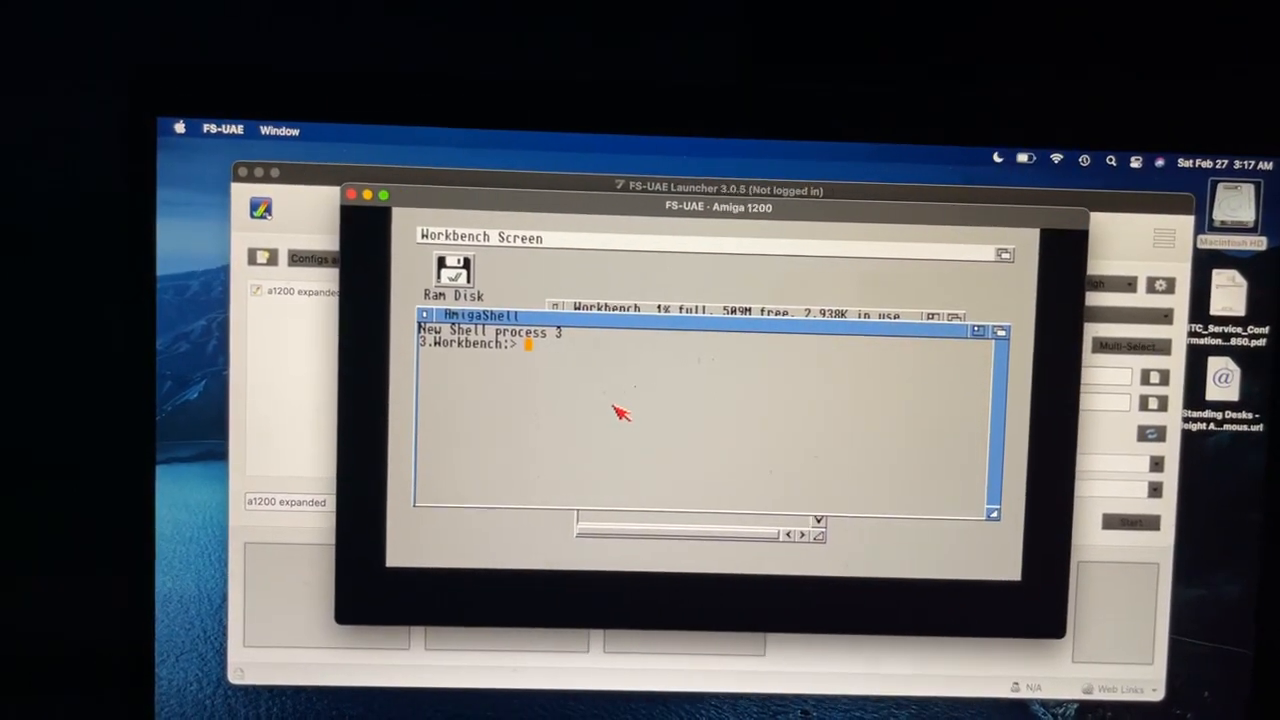